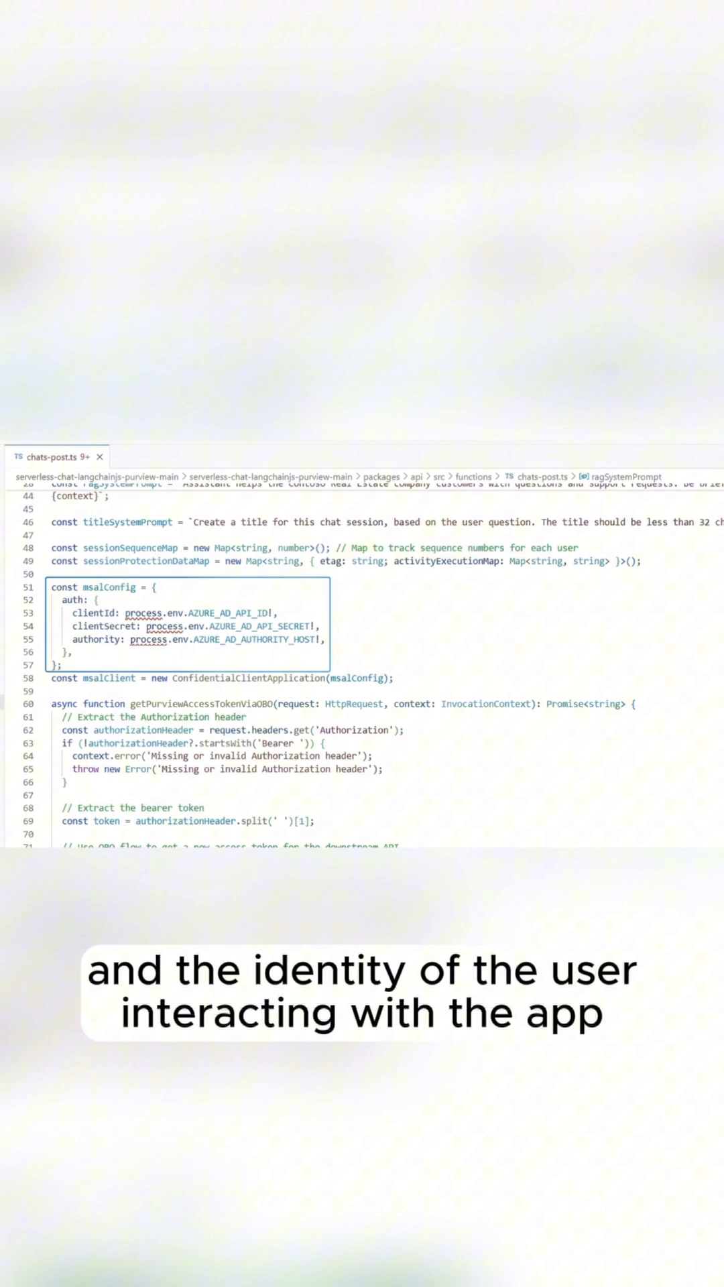
scroll(down, 3)
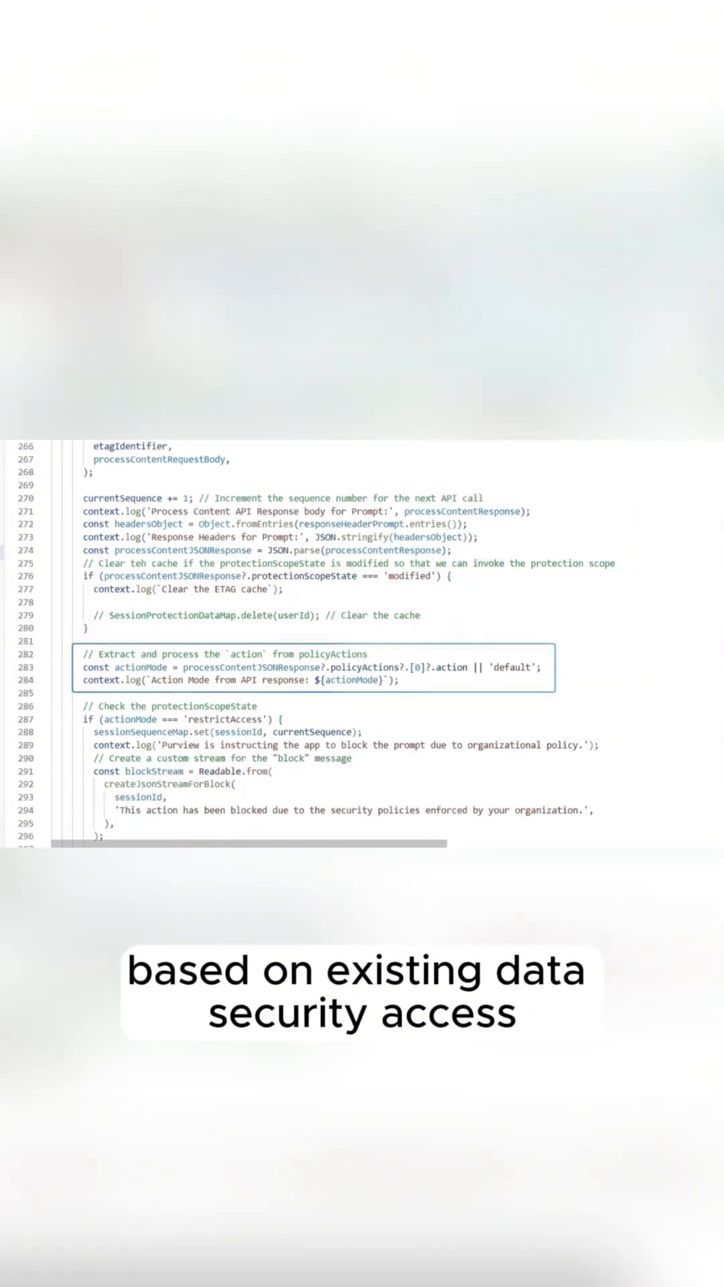